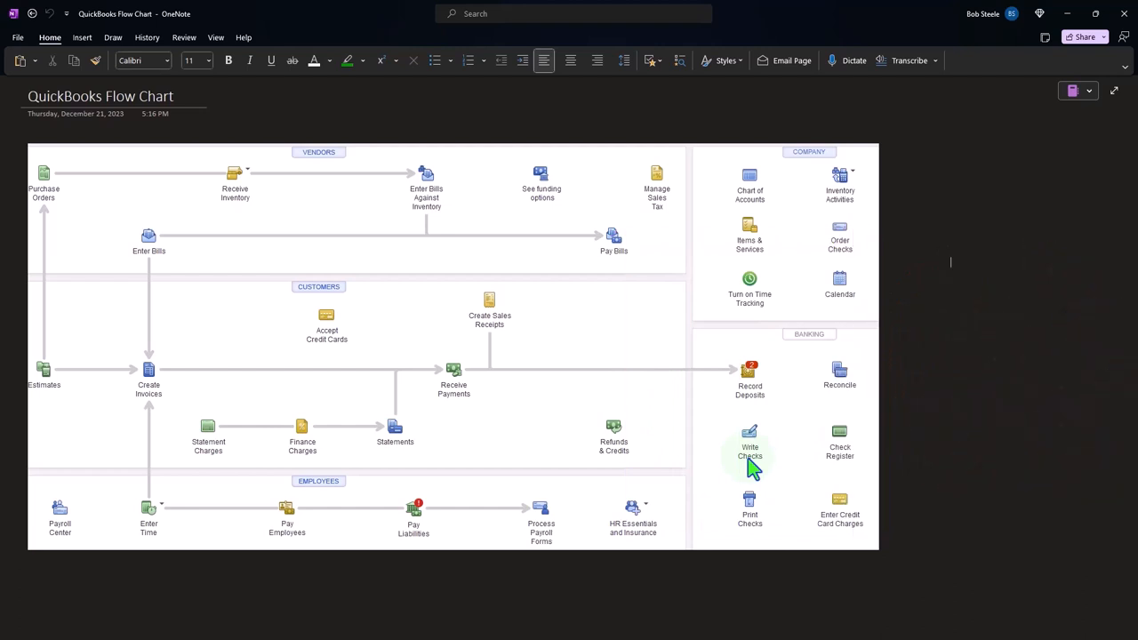
mouse_move(719, 395)
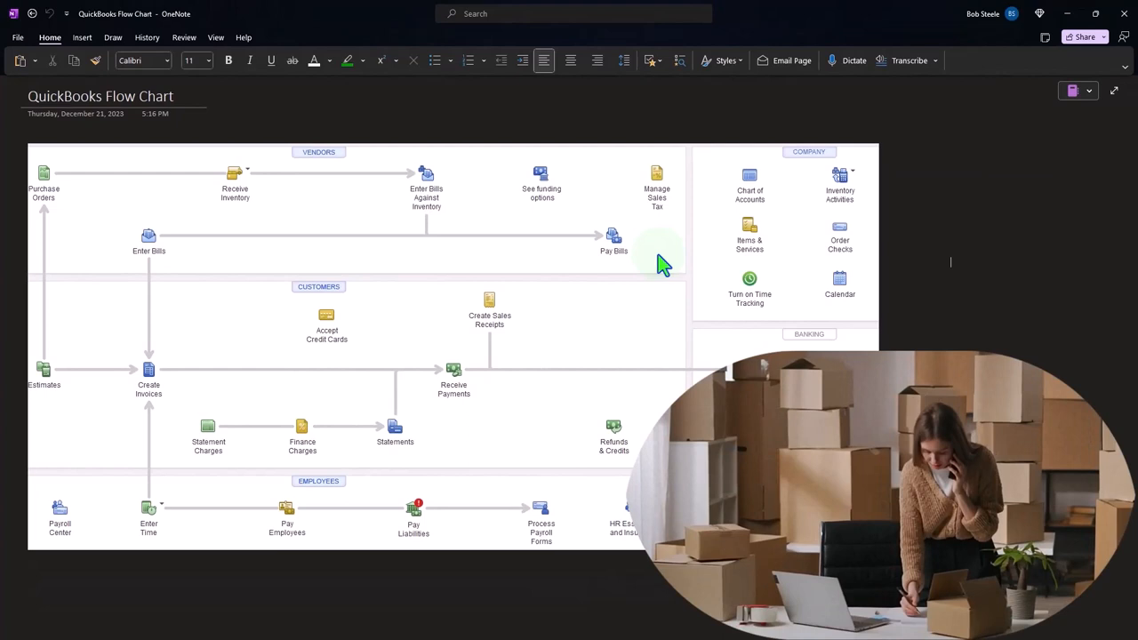
mouse_move(477, 288)
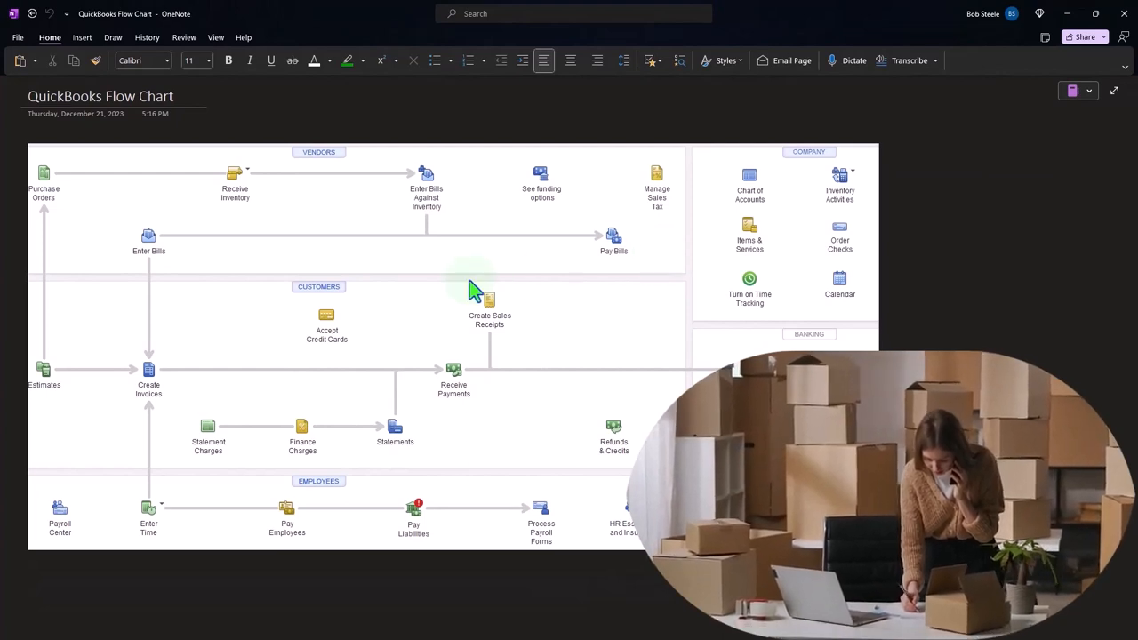
mouse_move(203, 265)
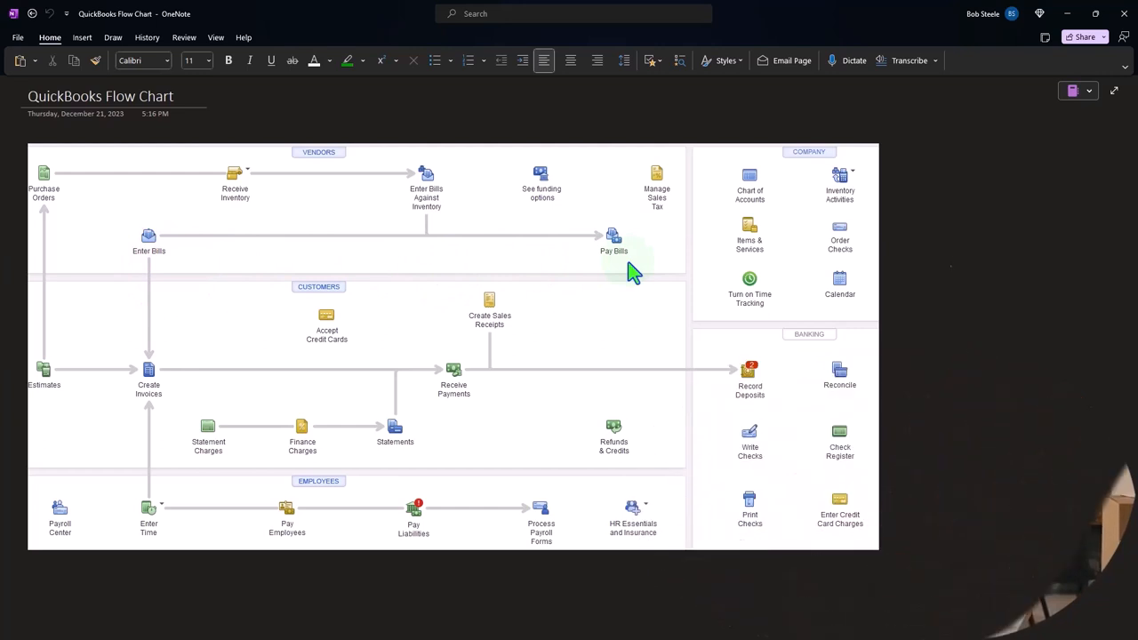
- Pick a pink pen and circle the Enter Bills icon on the QuickBooks flow chart
left_click(612, 238)
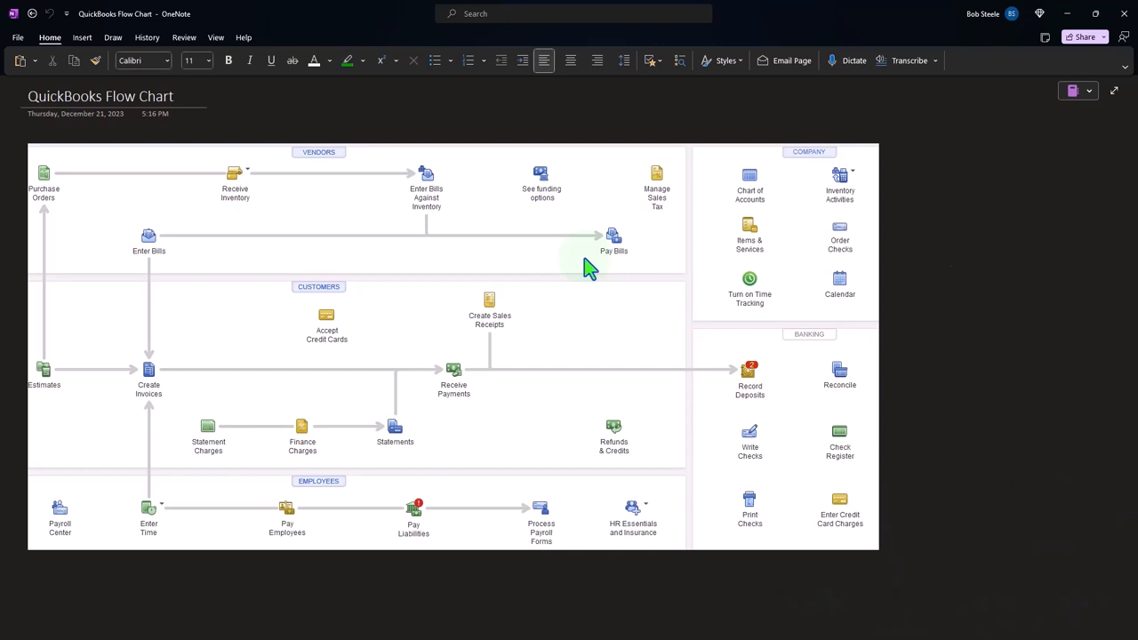
left_click(949, 261)
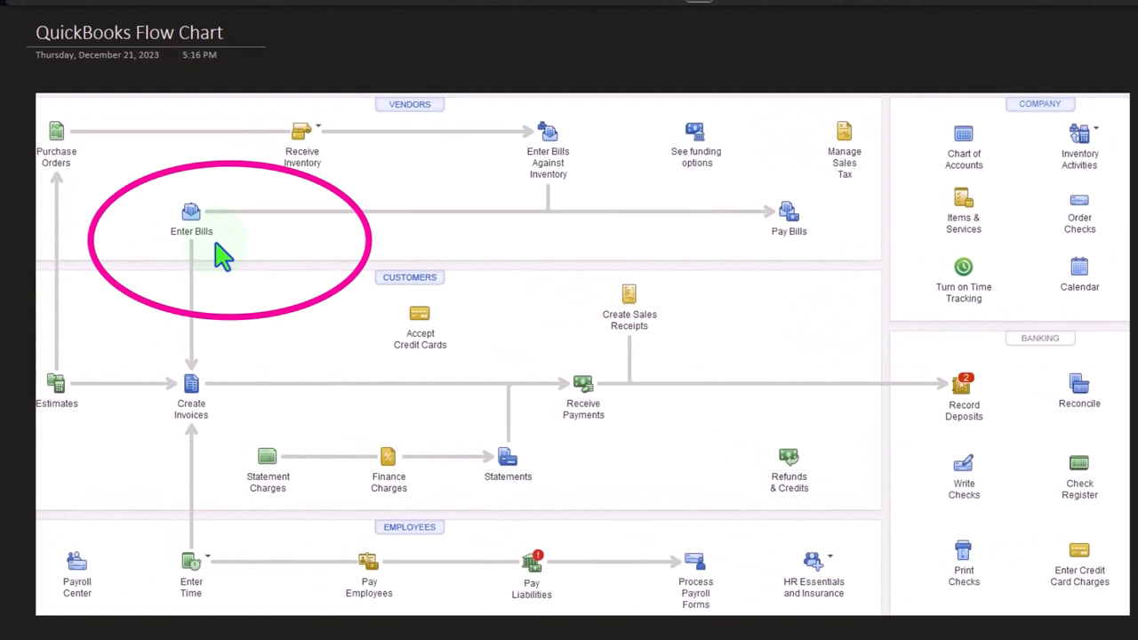
mouse_move(221, 260)
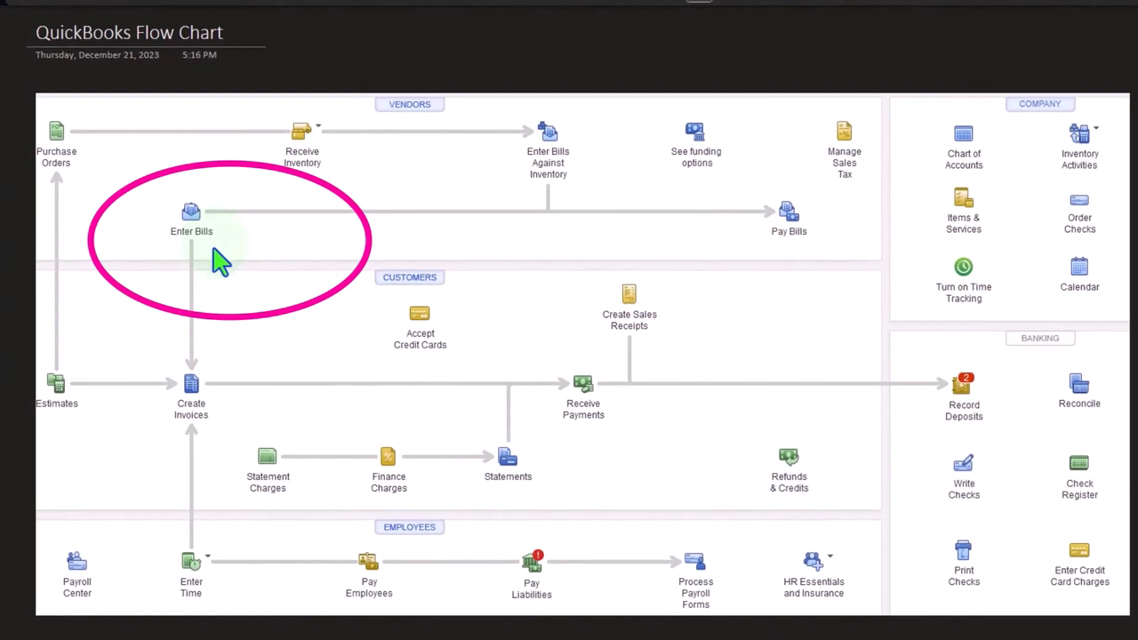